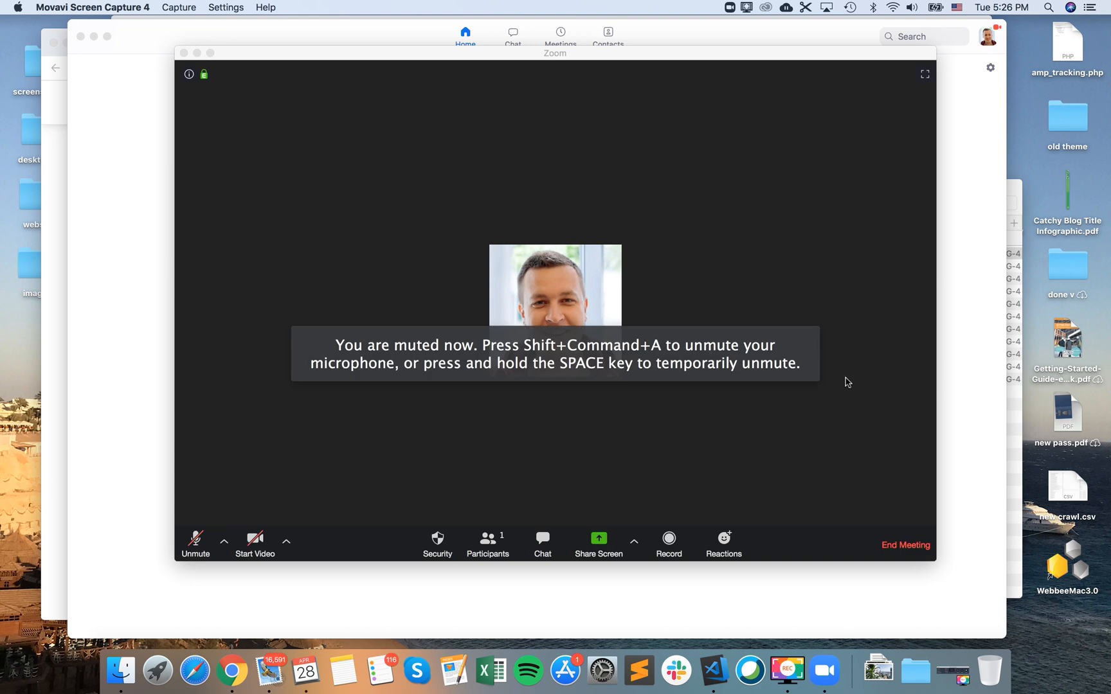
mouse_move(881, 391)
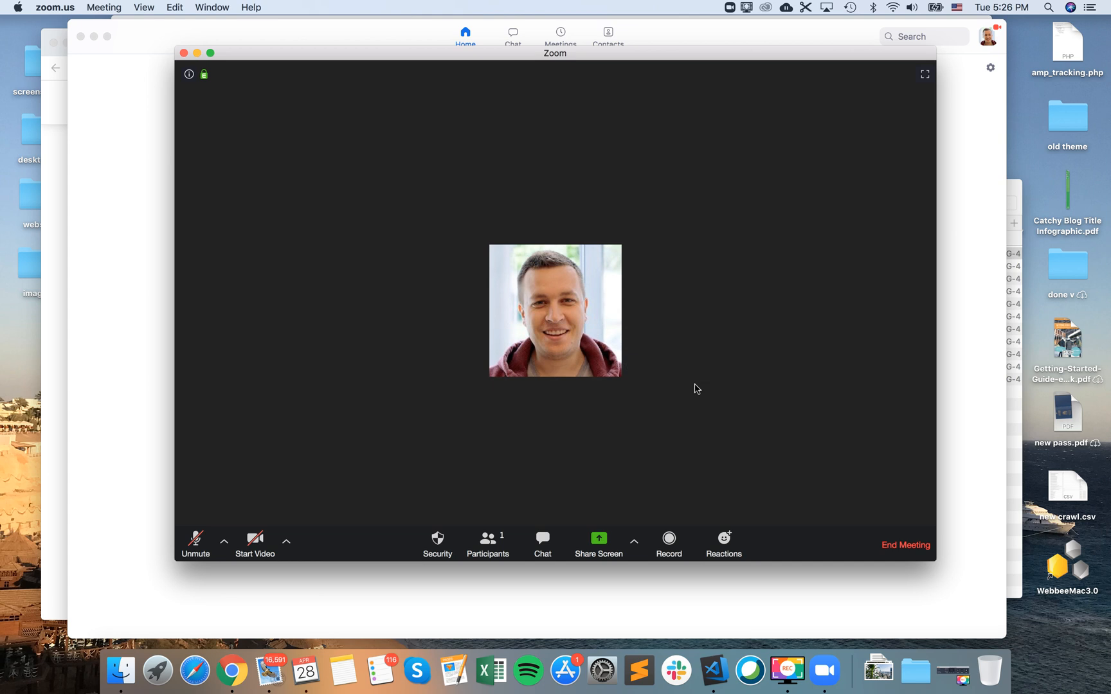
mouse_move(600, 549)
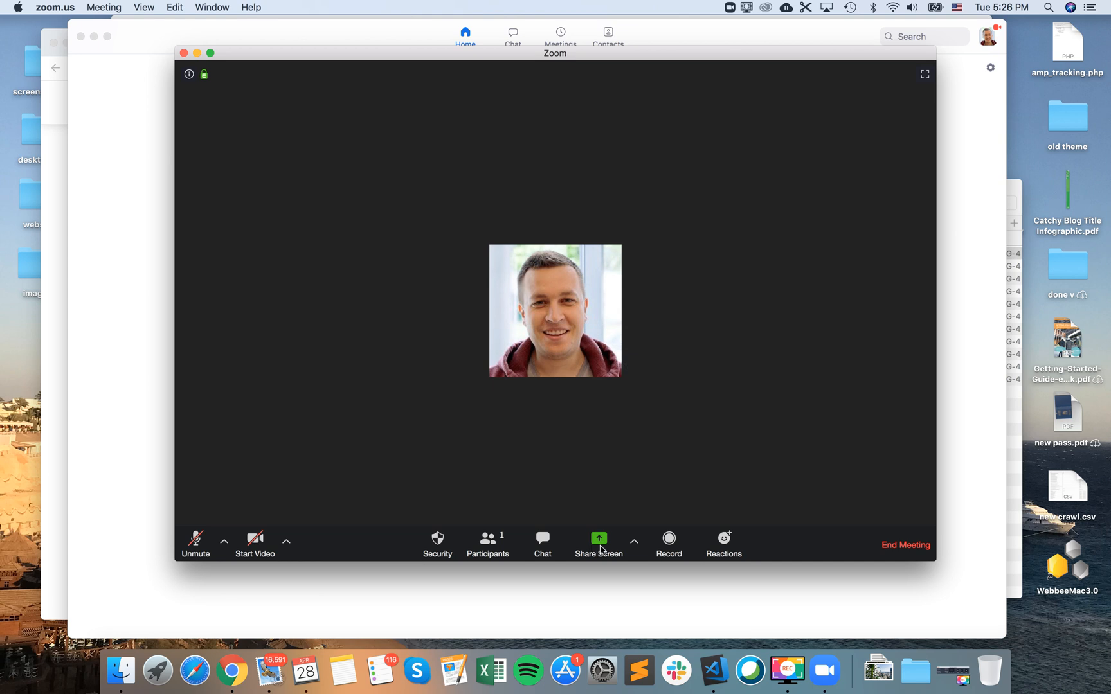
mouse_move(599, 544)
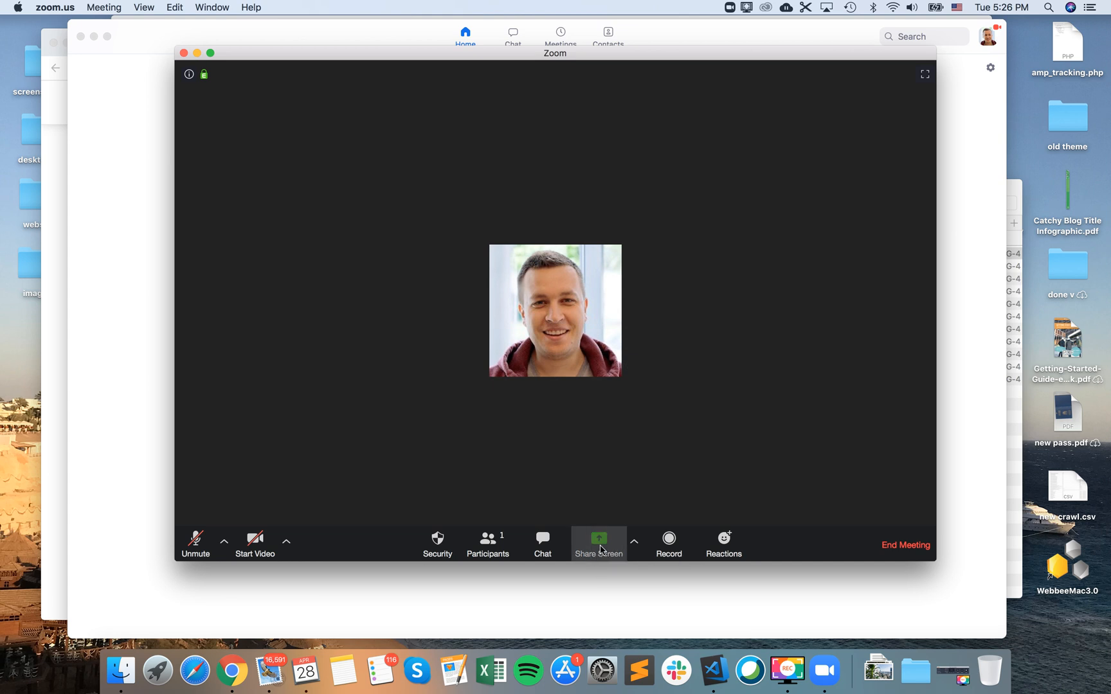
Choose Google Drive under the Files sharing options in Zoom's Share Screen.
left_click(598, 540)
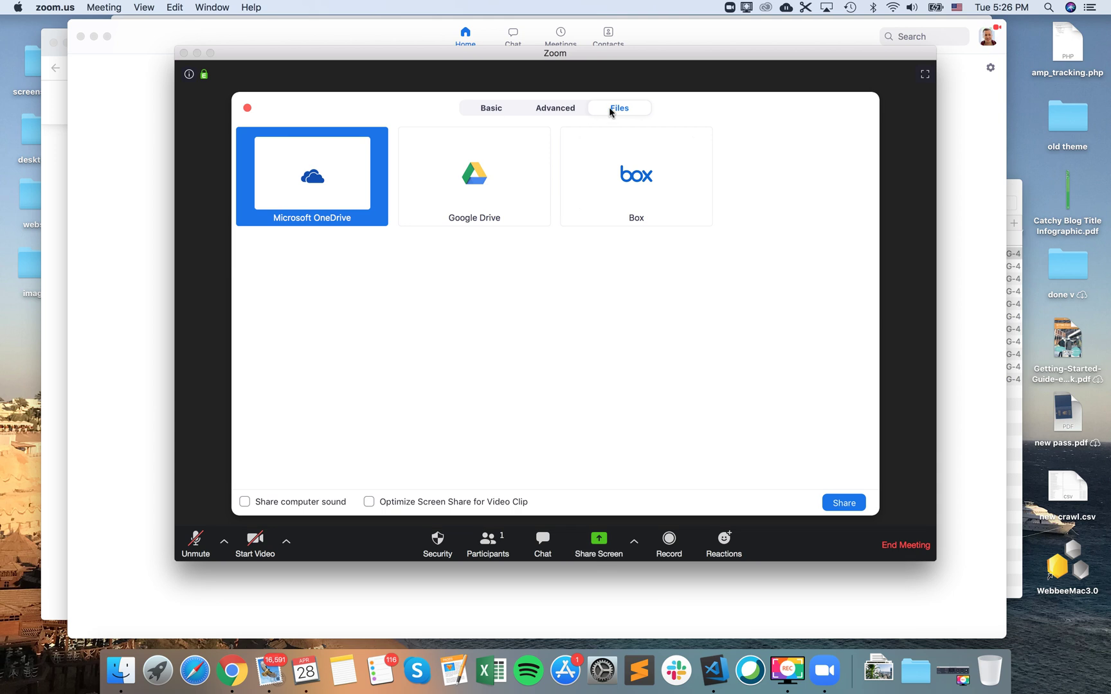
left_click(490, 108)
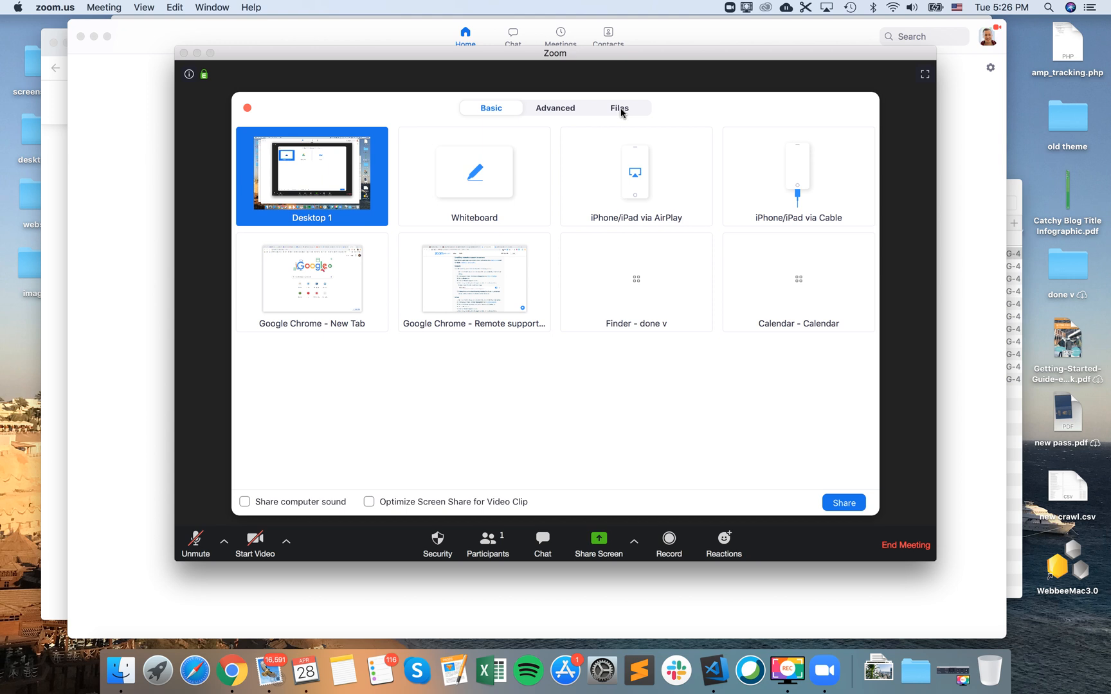
left_click(619, 108)
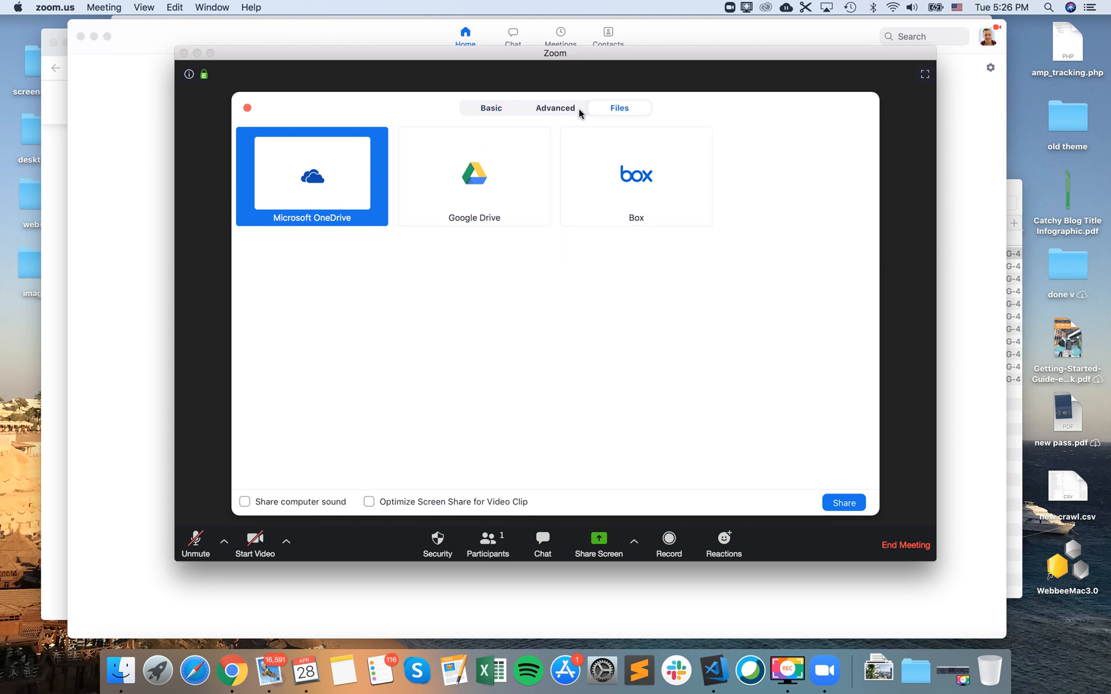
mouse_move(466, 204)
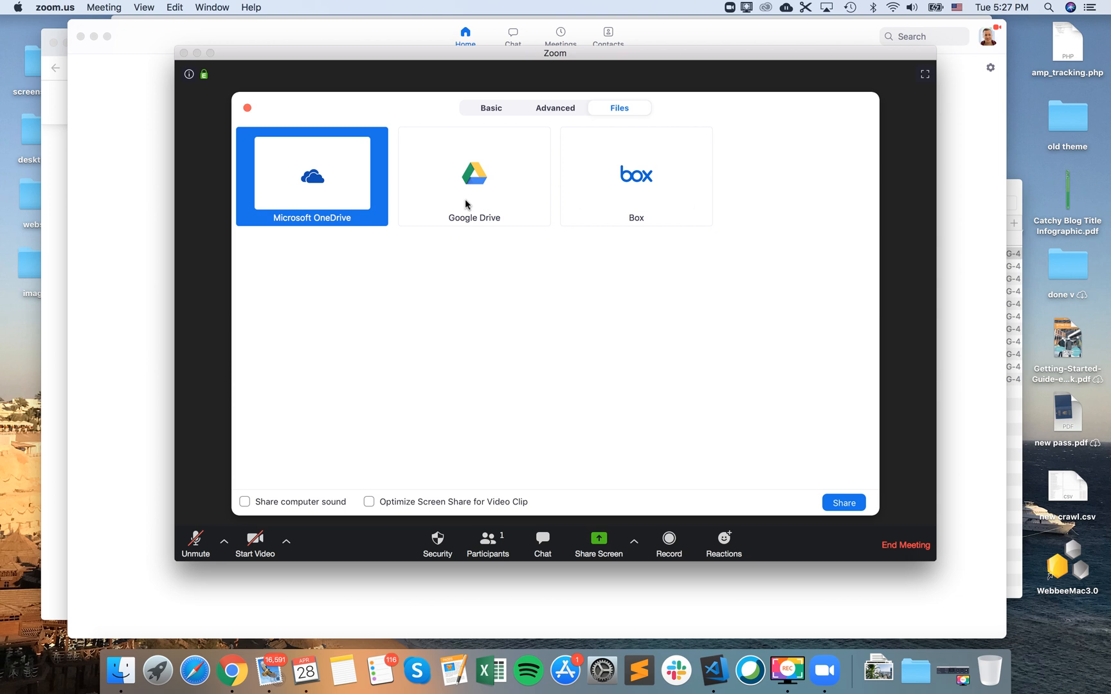
left_click(473, 176)
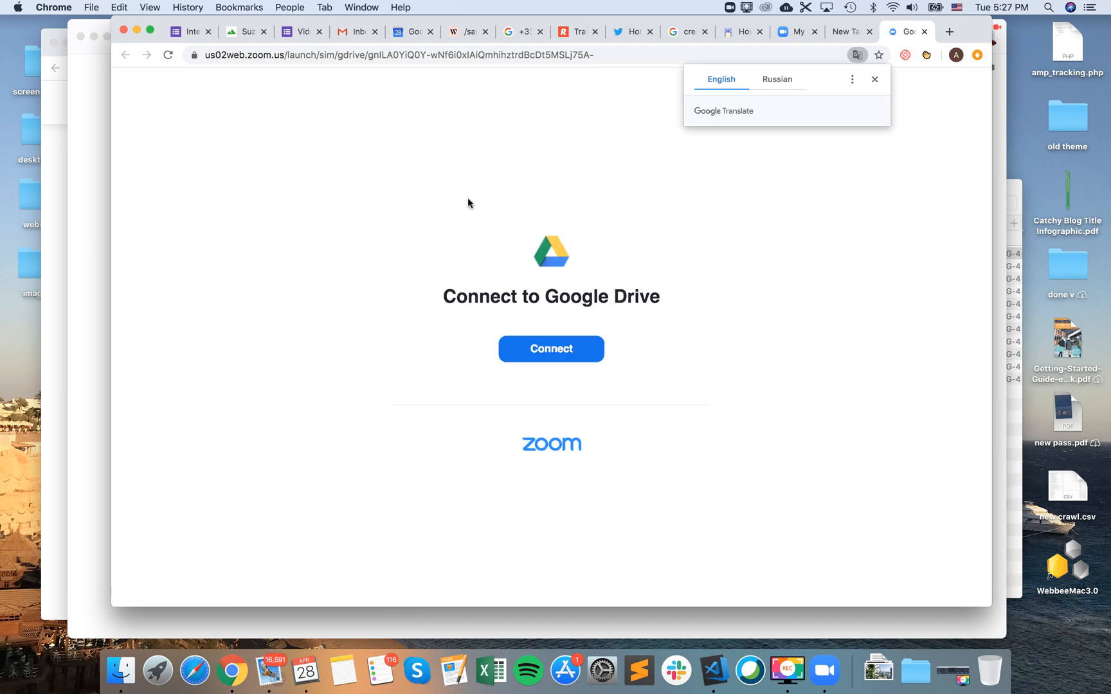
mouse_move(551, 349)
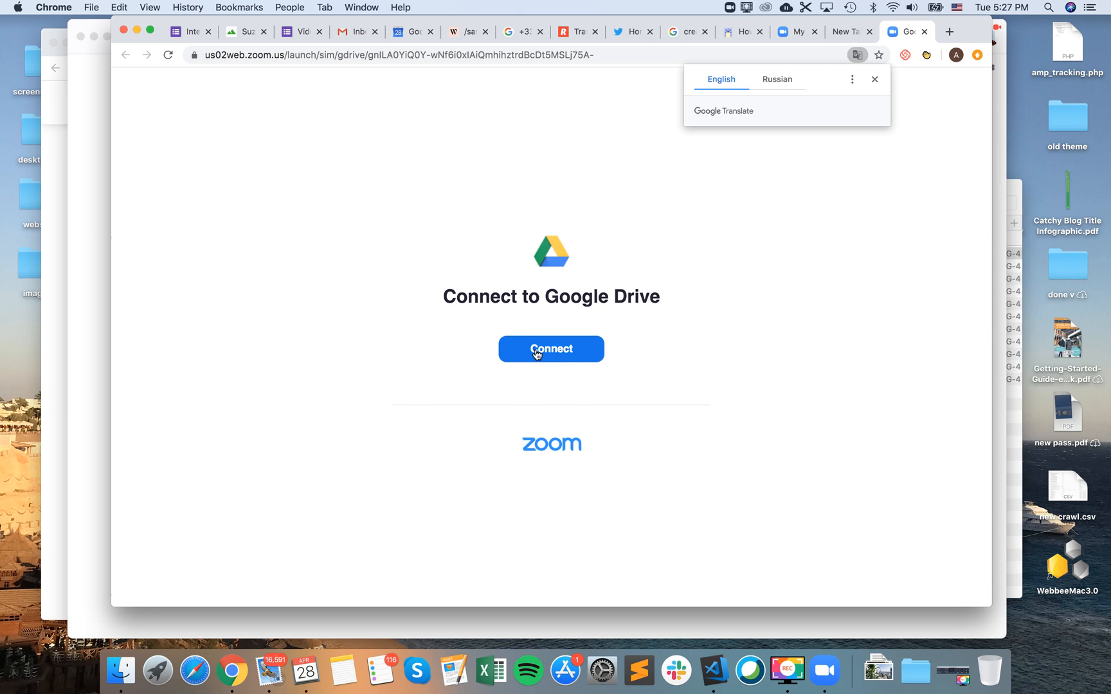
Start connecting Google Drive on the Connect to Google Drive page.
left_click(875, 79)
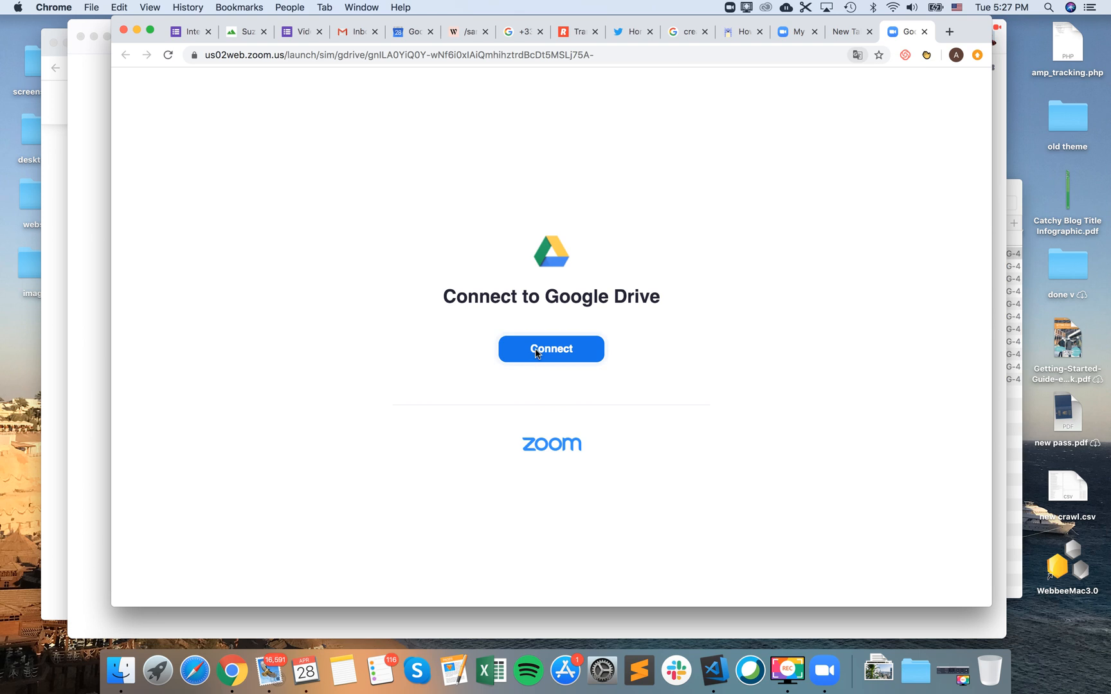
left_click(550, 349)
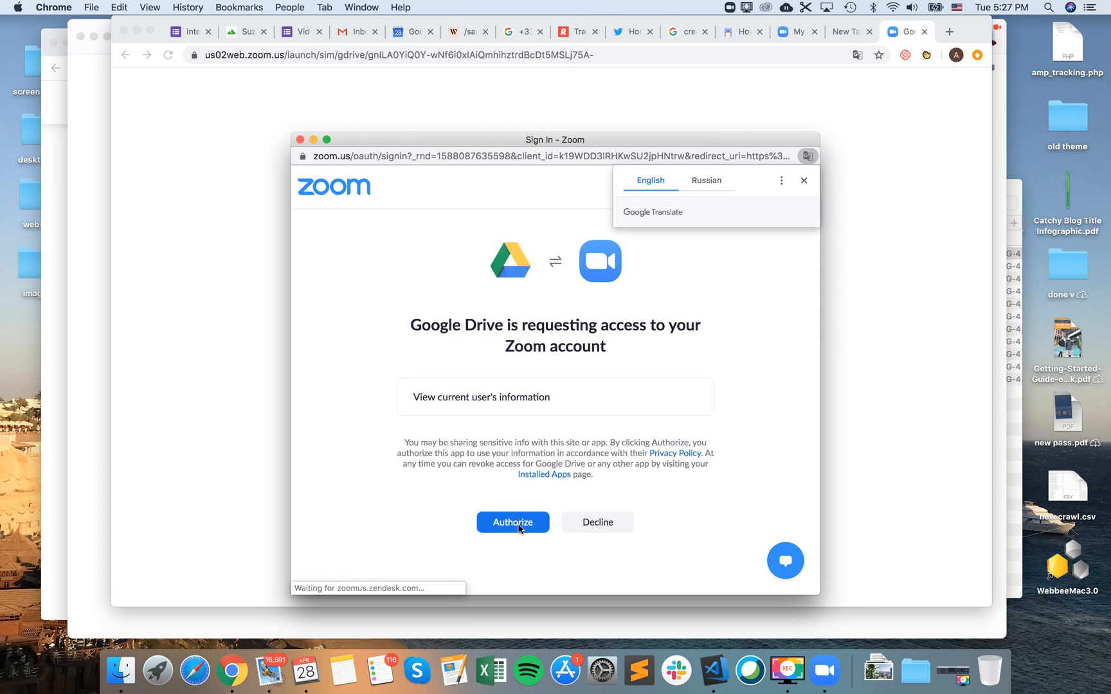
Authorize Google Drive access in the Zoom sign-in window.
left_click(512, 522)
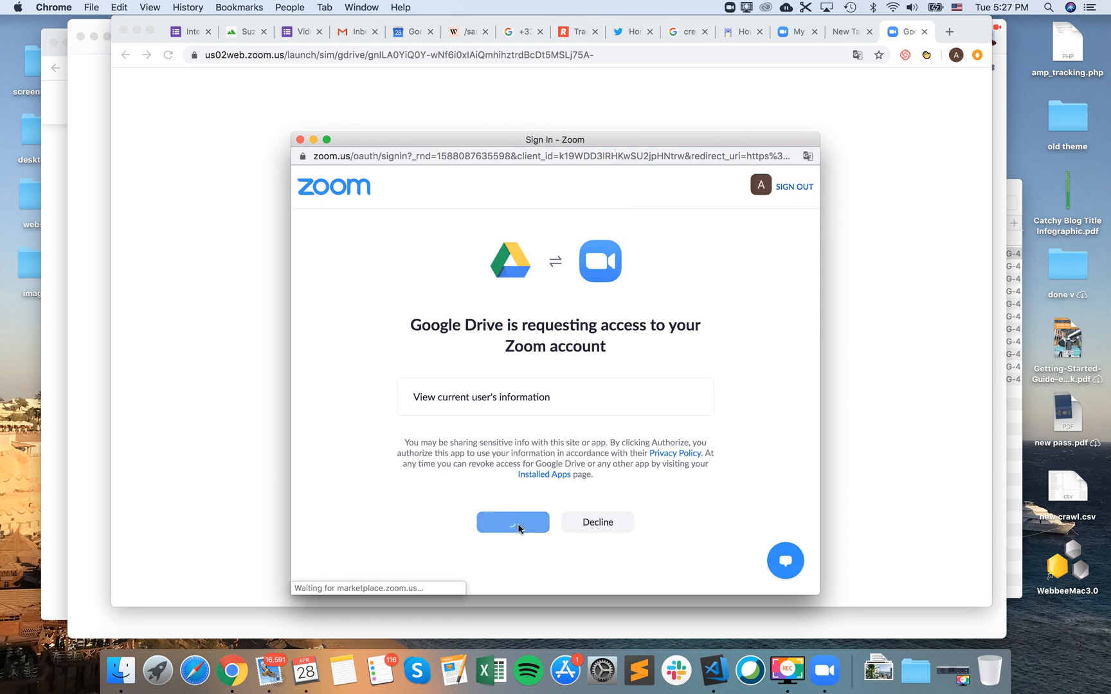
left_click(512, 522)
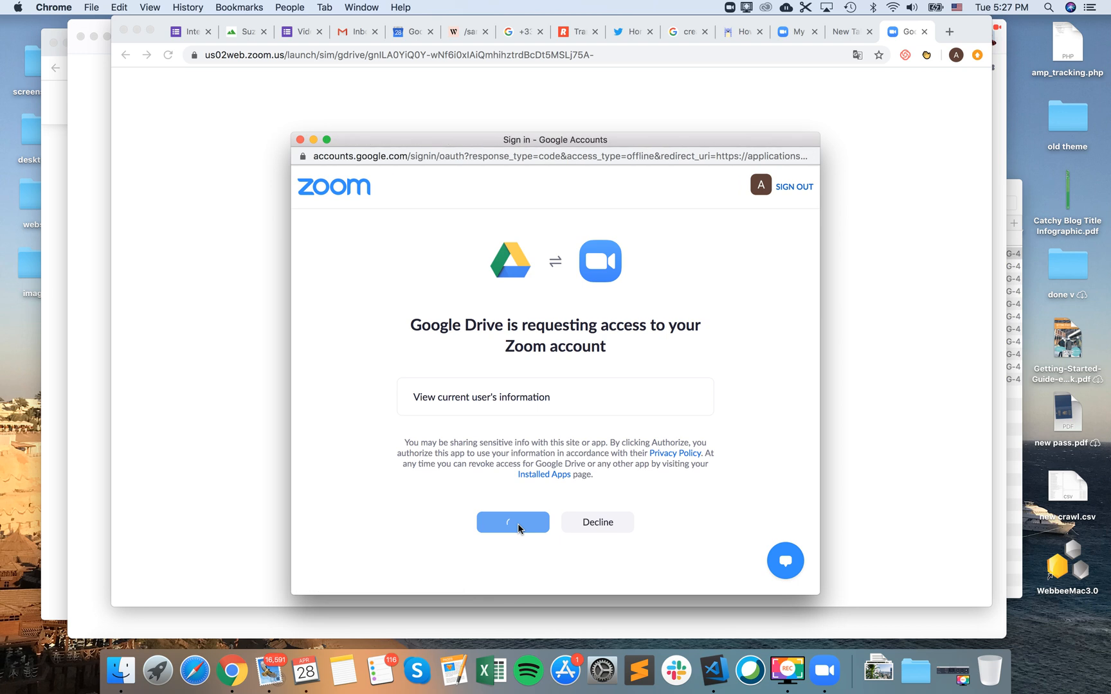
left_click(512, 522)
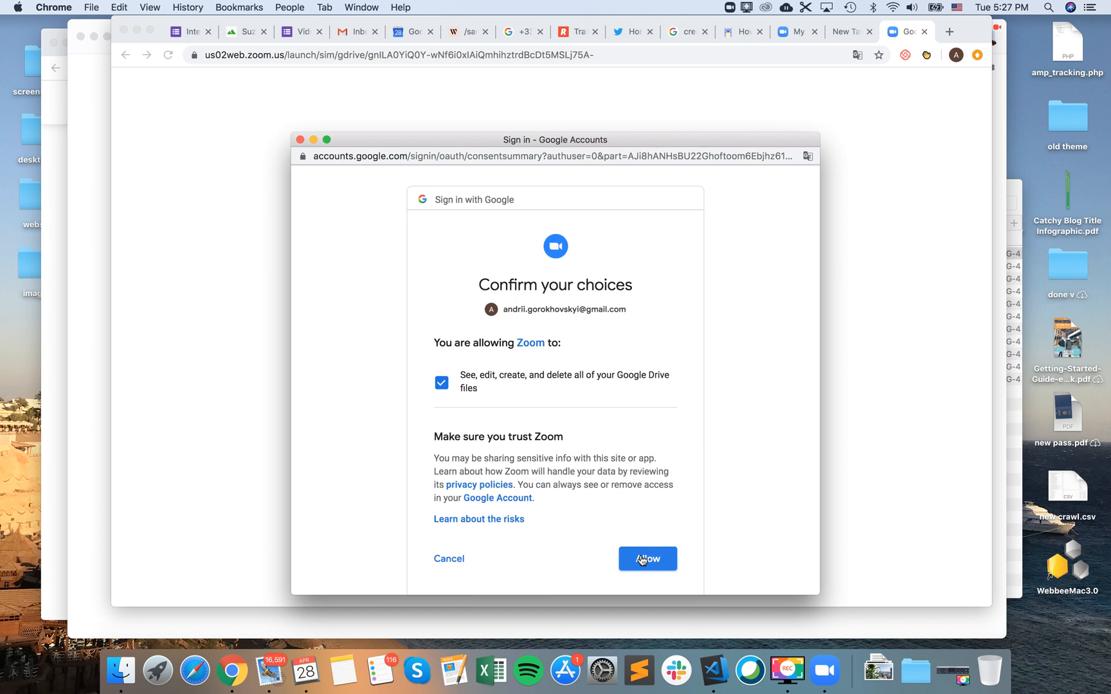
Allow Zoom to access Google Drive files on Google's Confirm your choices page.
left_click(646, 559)
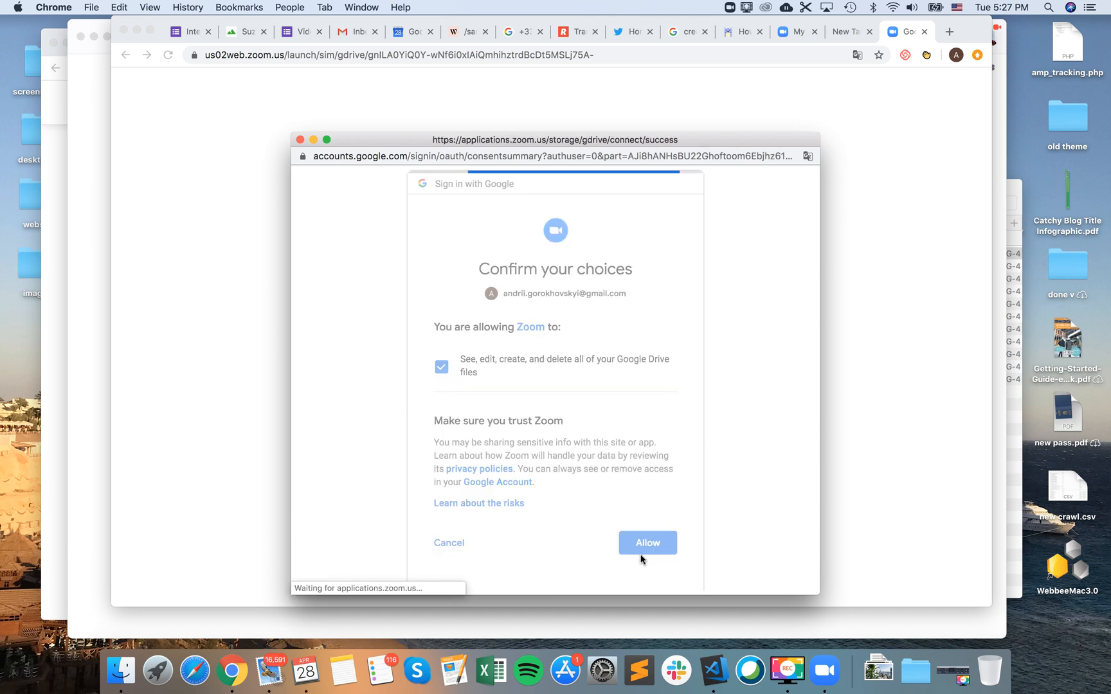
left_click(646, 542)
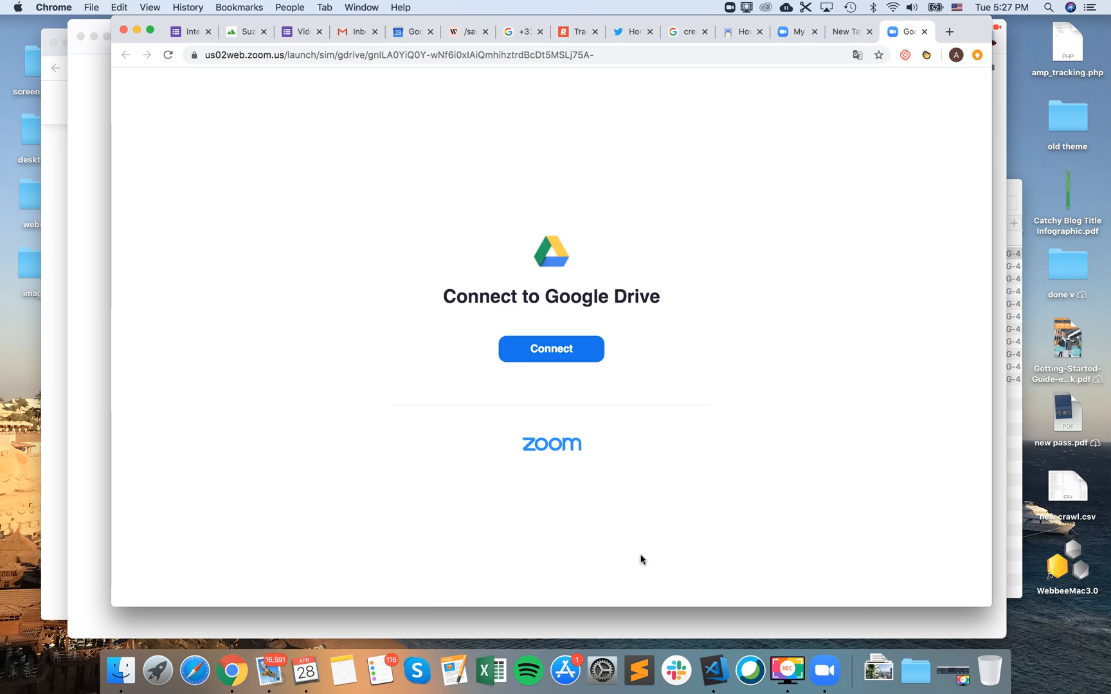
left_click(551, 348)
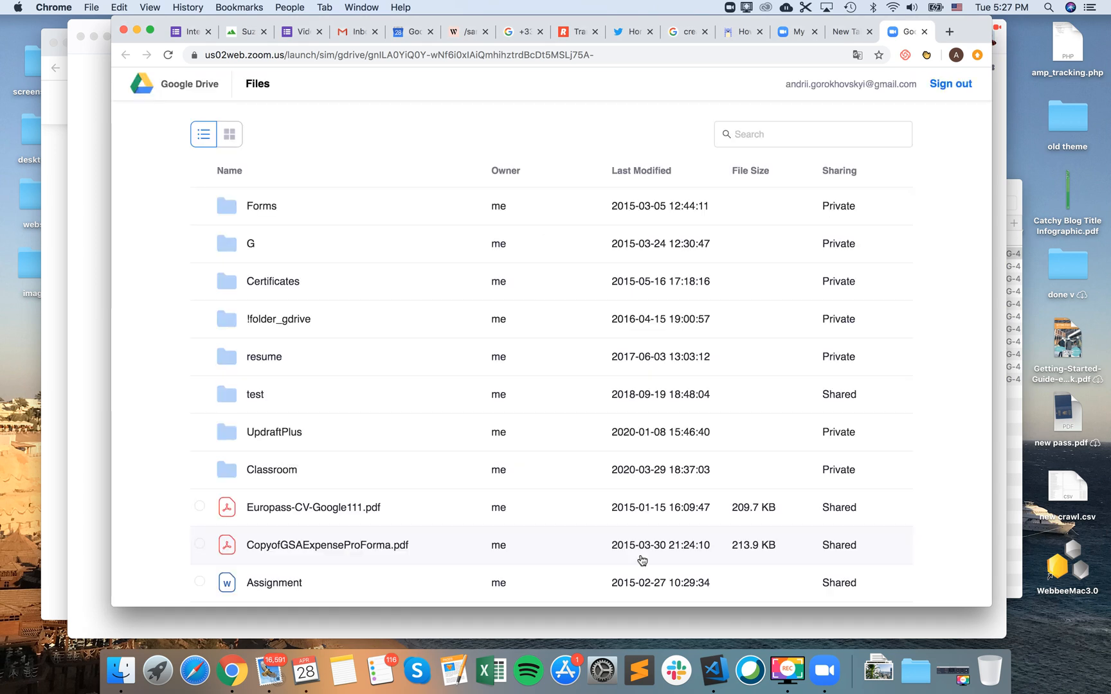
Scroll the Google Drive Files list until the Essay document appears.
scroll("up", 3)
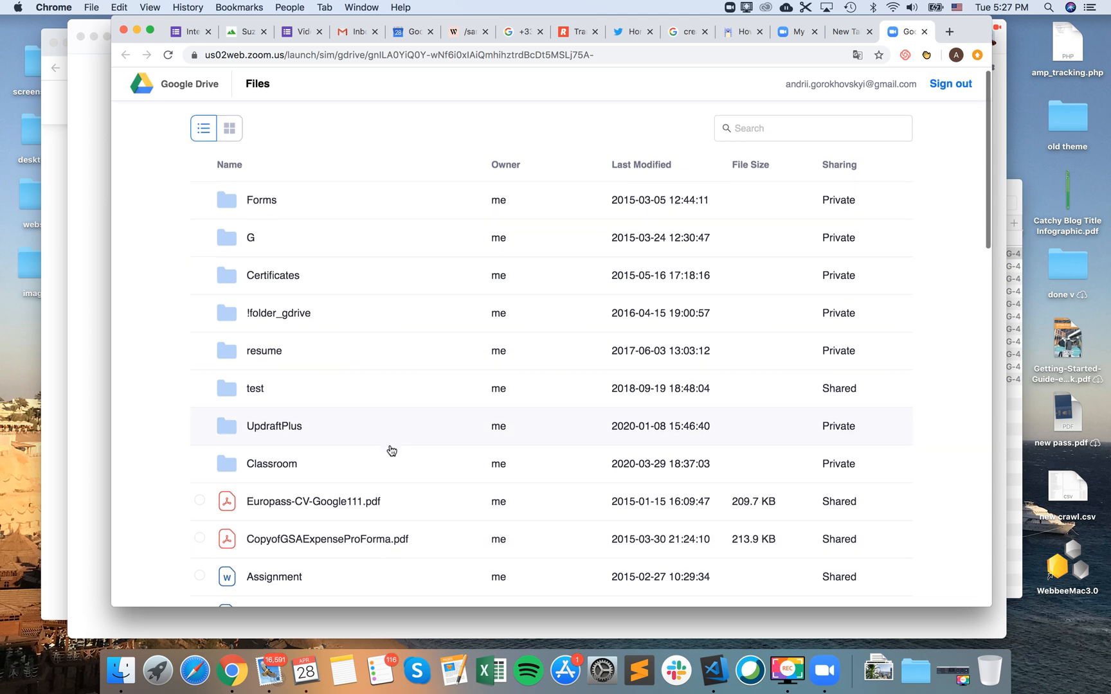
scroll("down", 3)
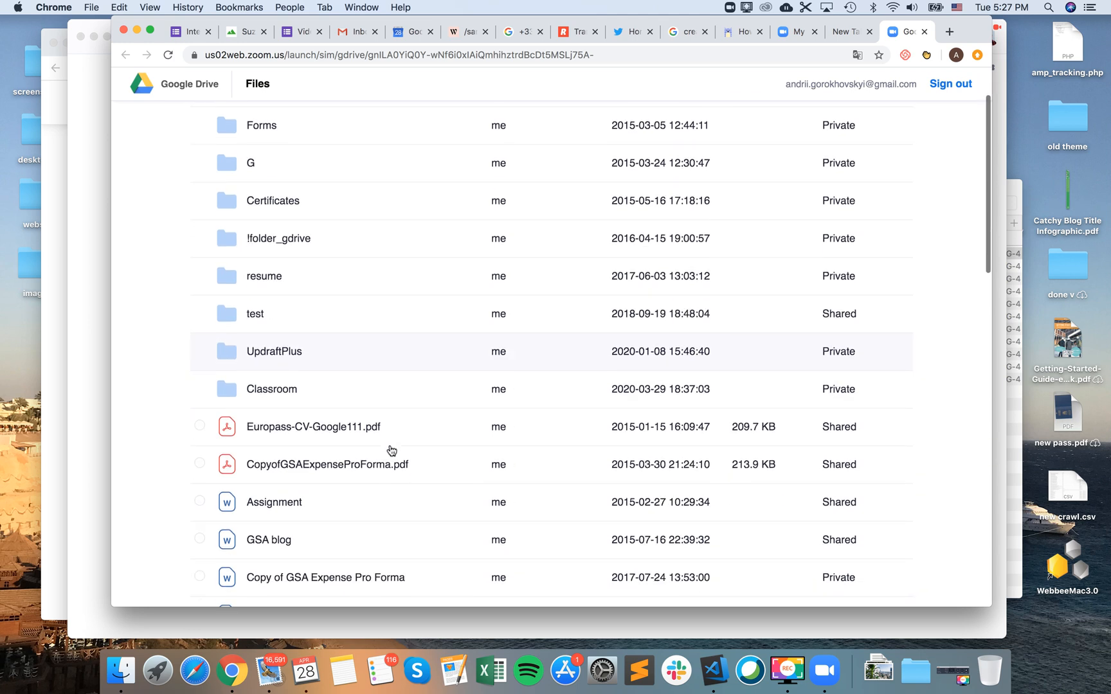
scroll("down", 3)
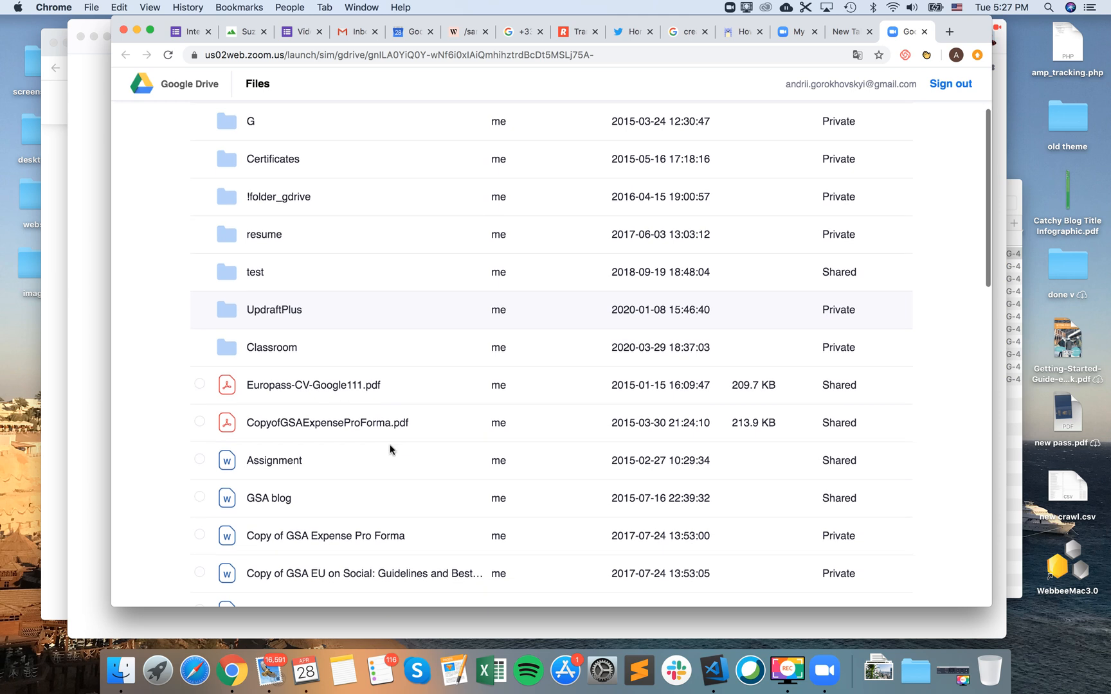
scroll("down", 3)
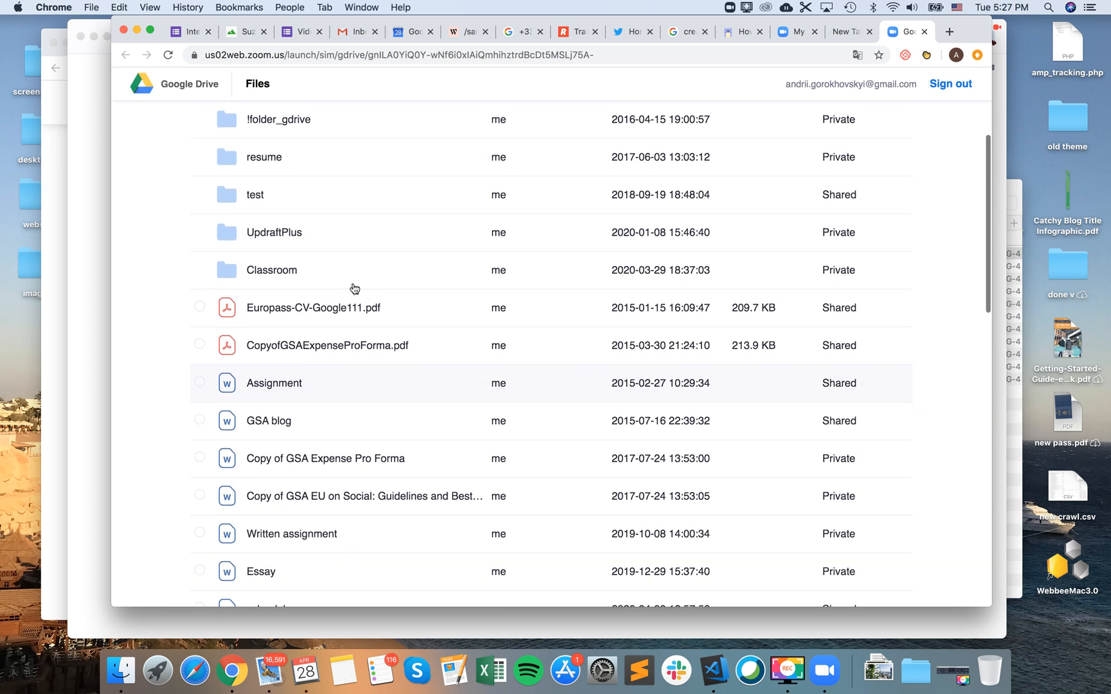
scroll("down", 3)
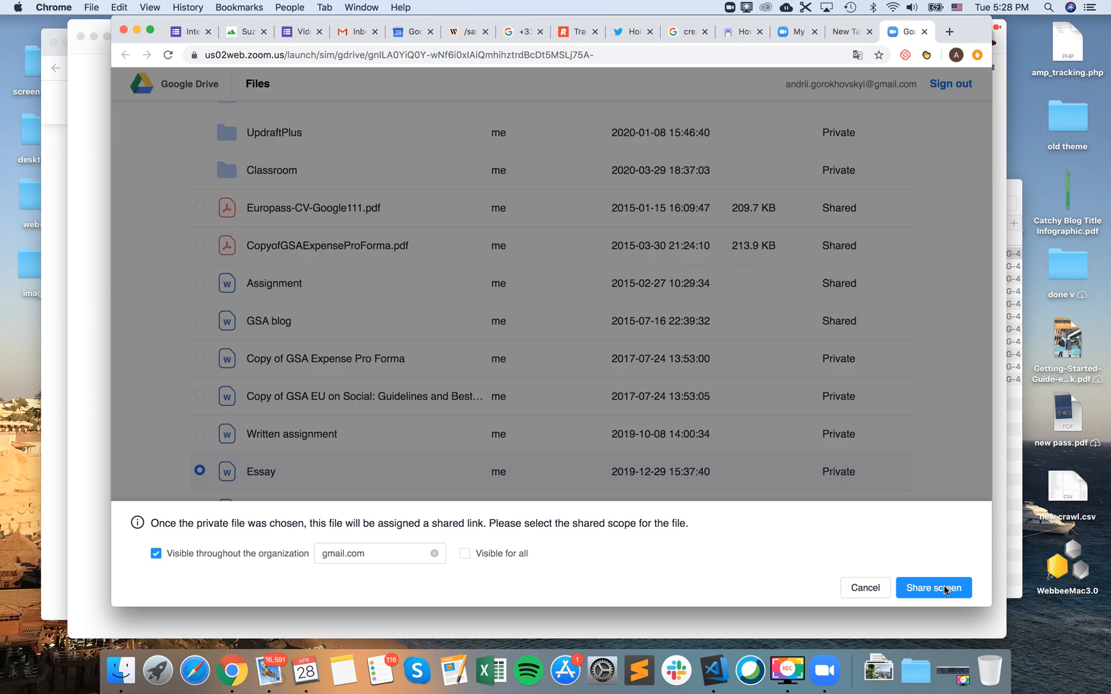
Share the Essay document with 'Visible throughout the organization' kept checked.
left_click(933, 589)
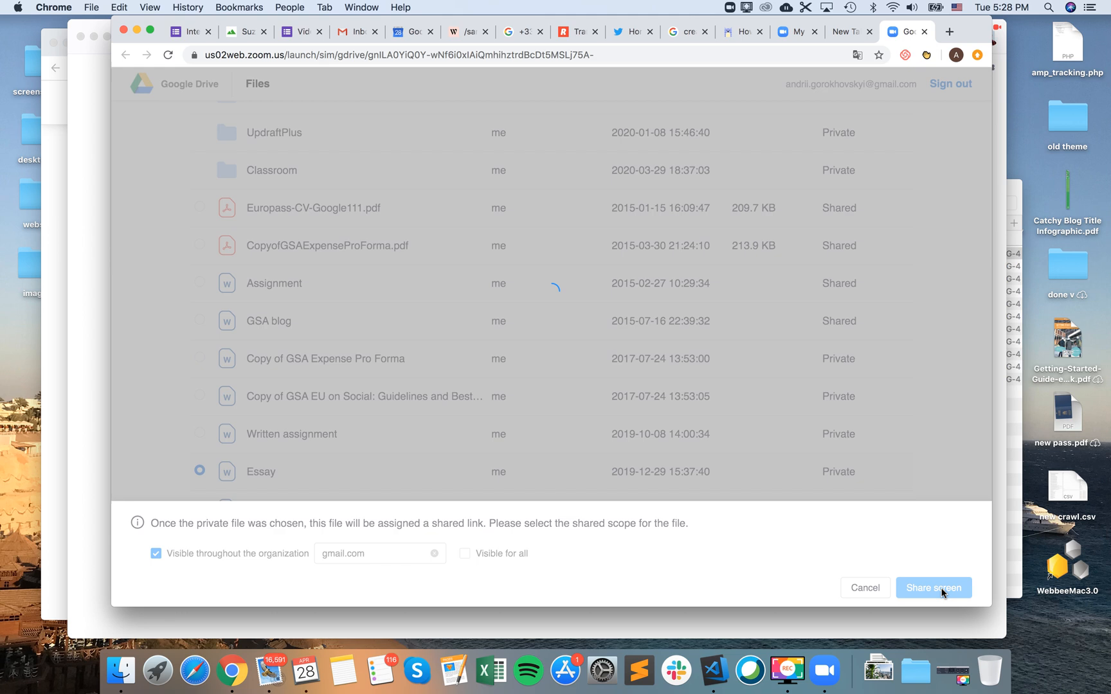
left_click(933, 588)
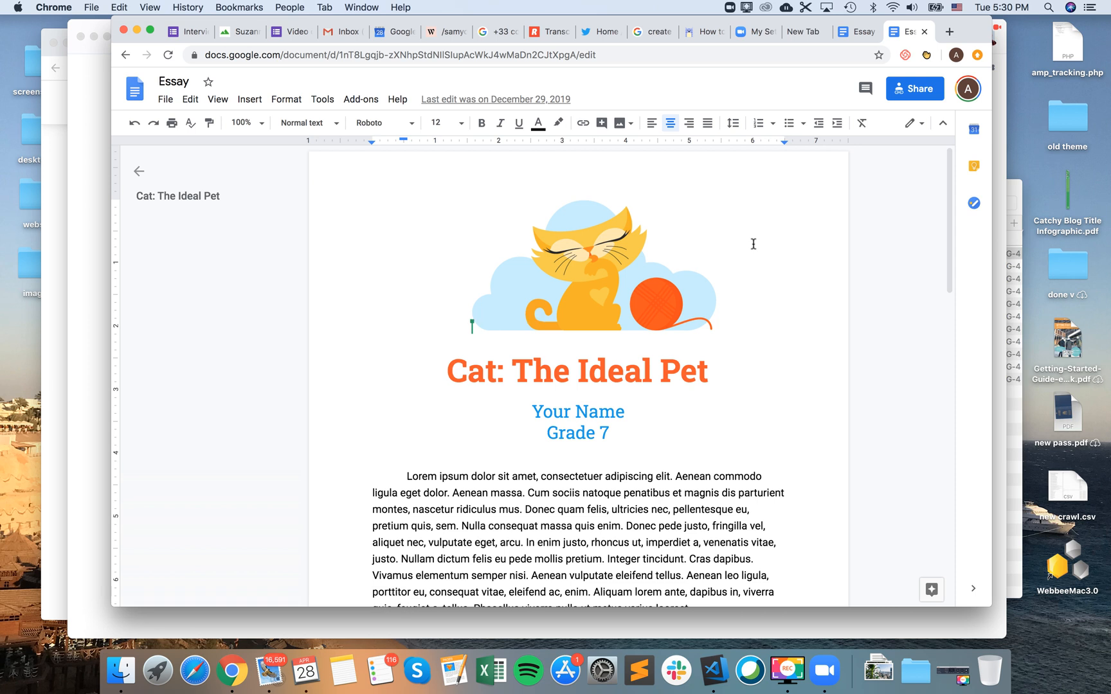
scroll("down", 3)
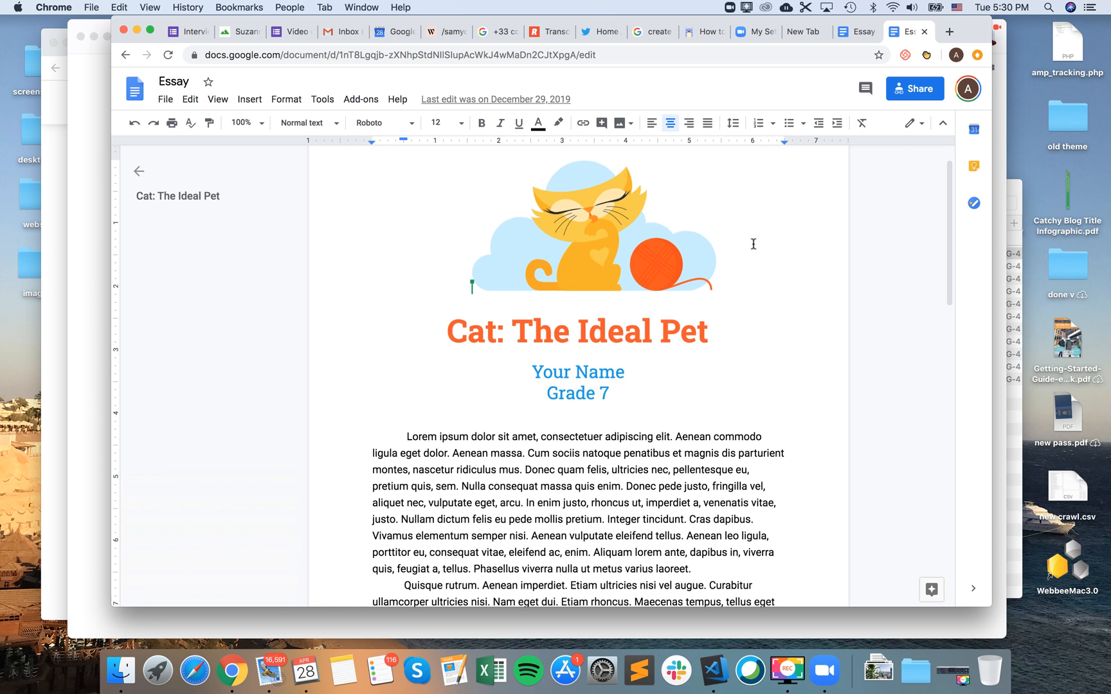
scroll("down", 3)
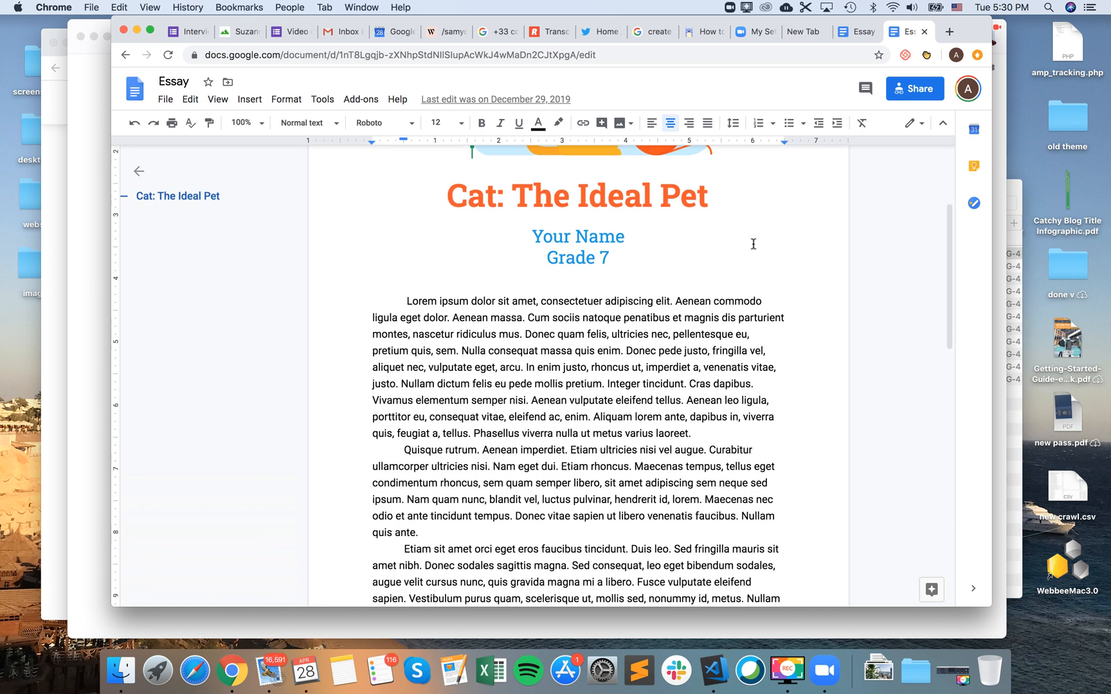
scroll("up", 3)
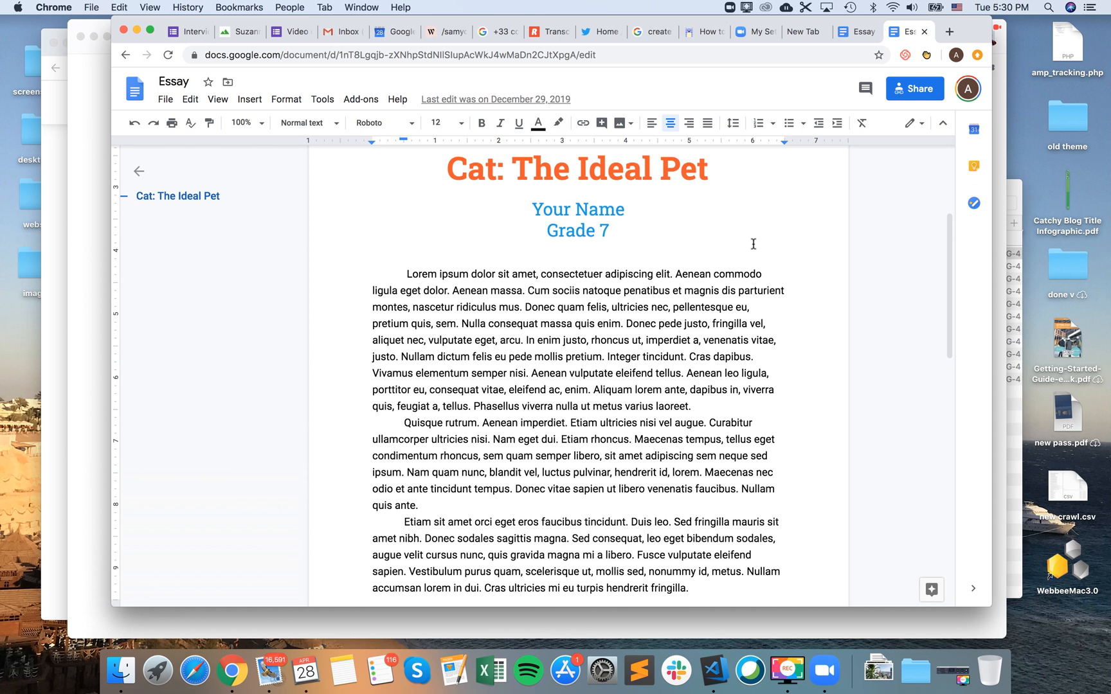